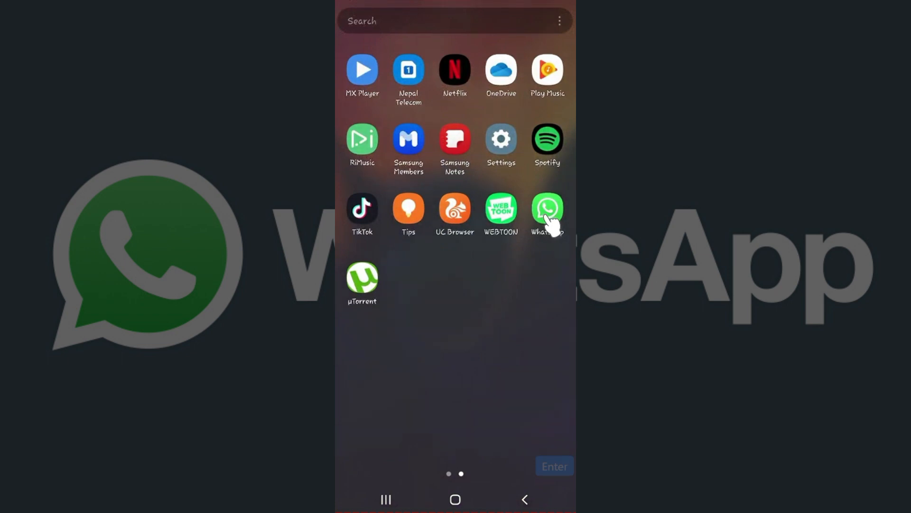
Step: Launch WhatsApp from the app drawer so the chats list appears
{"action": "left_click", "coordinate": [545, 207]}
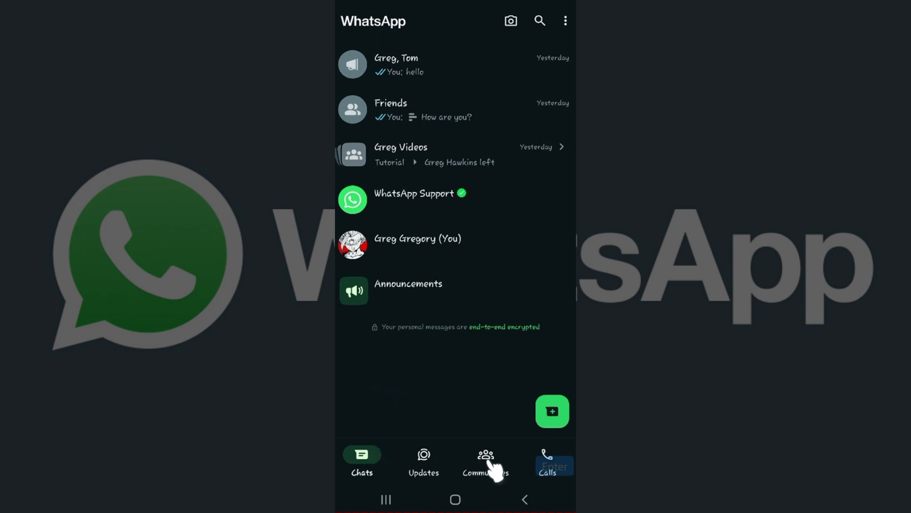
{"action": "mouse_move", "coordinate": [426, 462]}
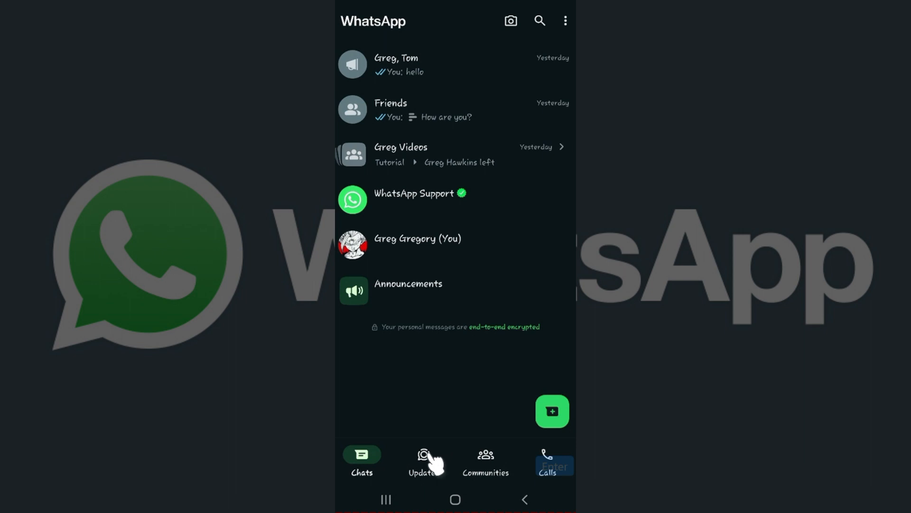
Step: Switch to the Updates screen with the Status section and followed Channels
{"action": "left_click", "coordinate": [423, 462]}
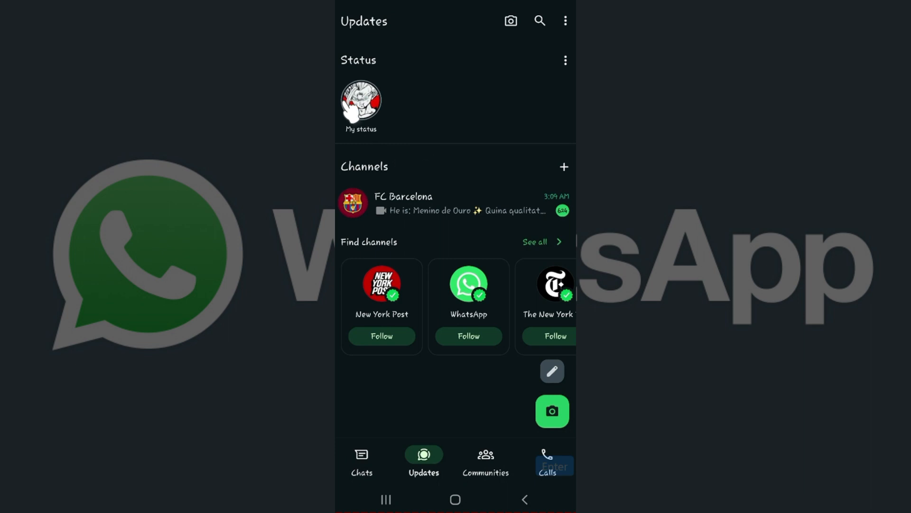
{"action": "mouse_move", "coordinate": [416, 100]}
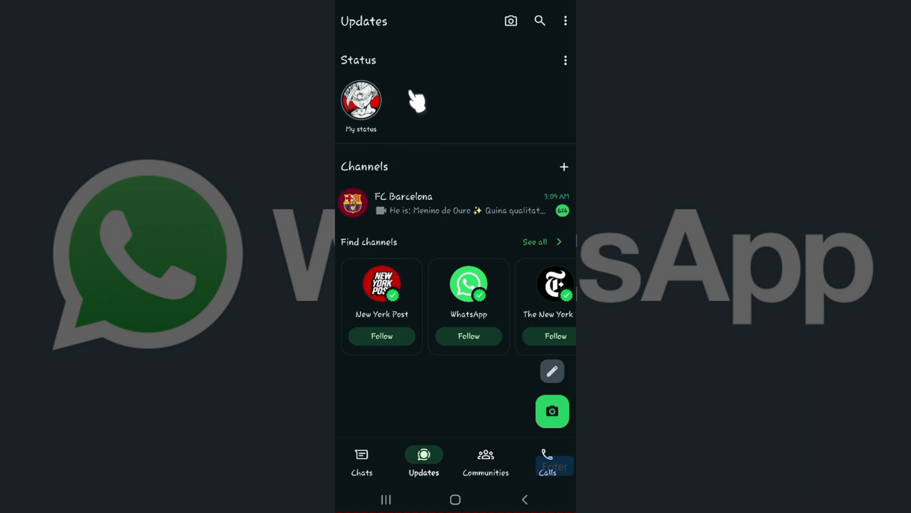
{"action": "mouse_move", "coordinate": [378, 104]}
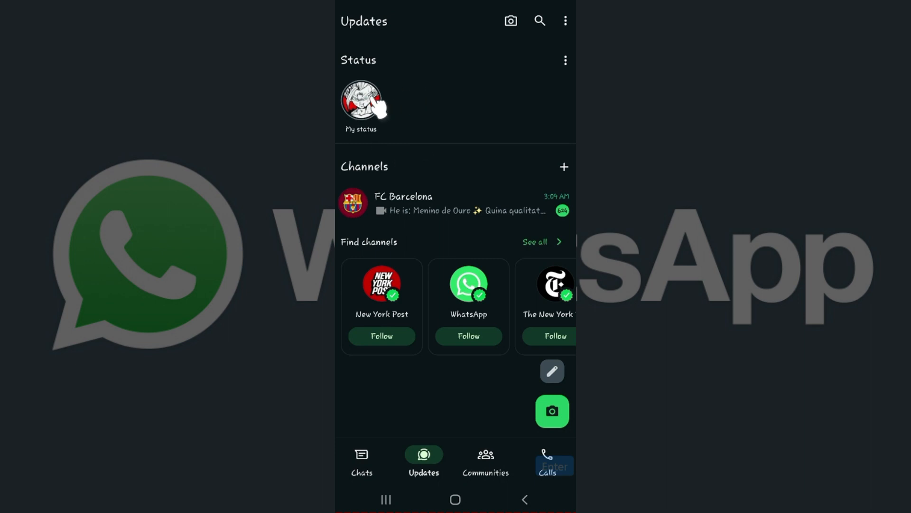
Step: View your own status update full screen, showing a view count of 1
{"action": "left_click", "coordinate": [360, 101]}
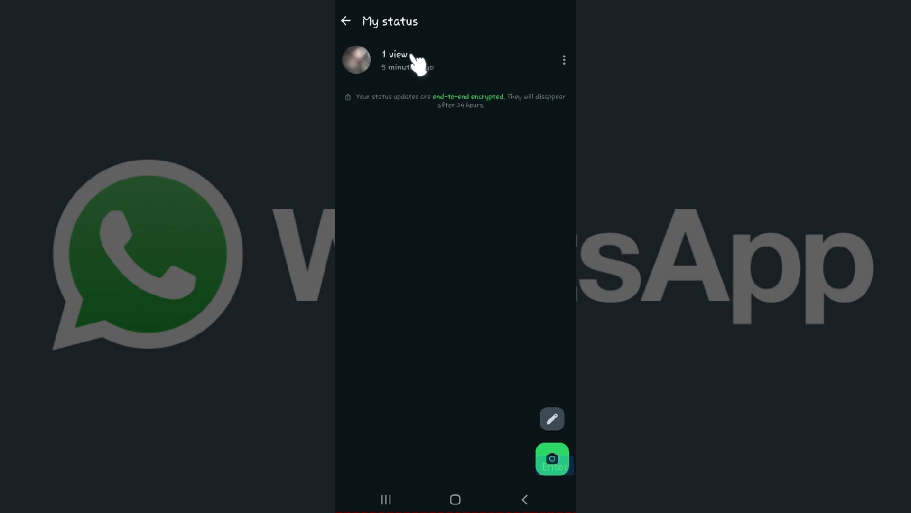
{"action": "mouse_move", "coordinate": [436, 258]}
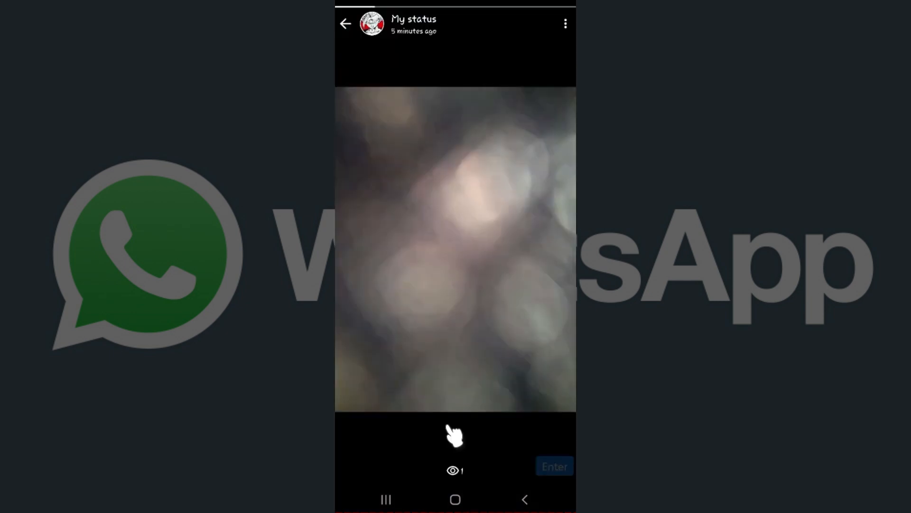
{"action": "mouse_move", "coordinate": [474, 470]}
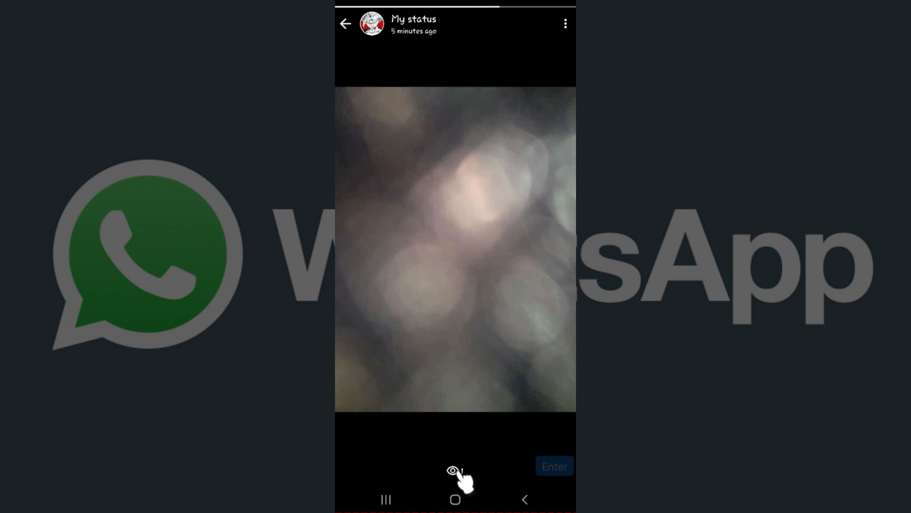
Step: Show the Viewed by list: one contact viewed the status five minutes ago
{"action": "left_click", "coordinate": [454, 472]}
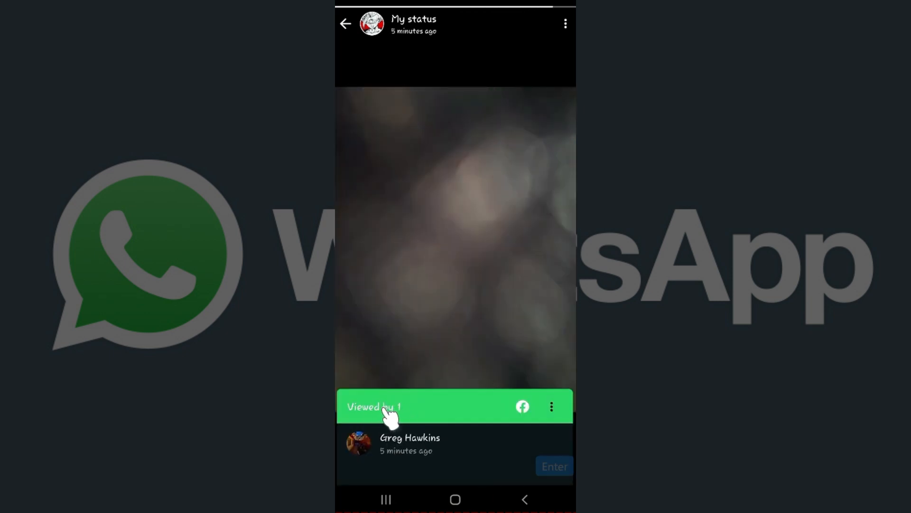
{"action": "mouse_move", "coordinate": [405, 448]}
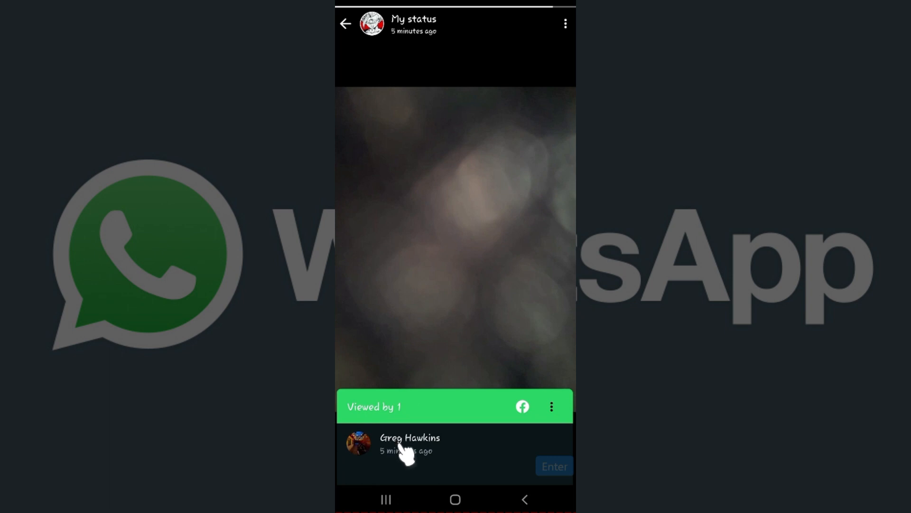
{"action": "mouse_move", "coordinate": [390, 416]}
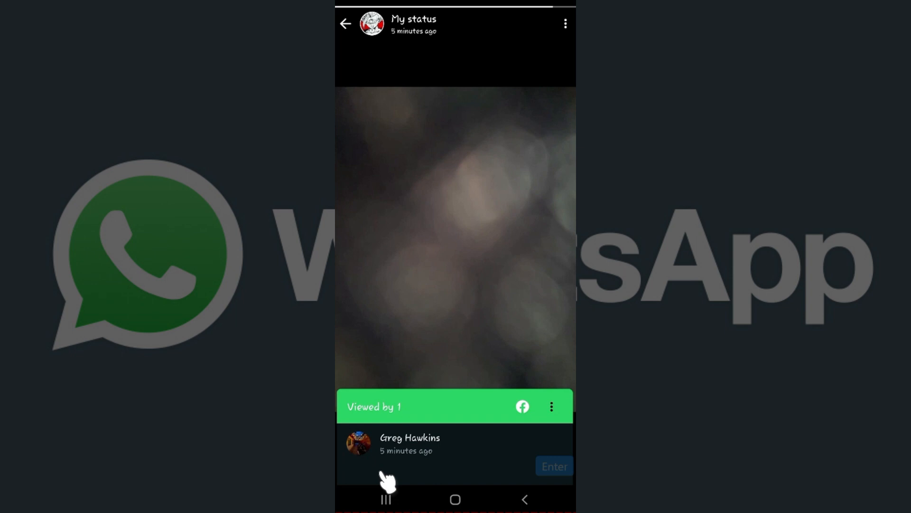
{"action": "mouse_move", "coordinate": [363, 57]}
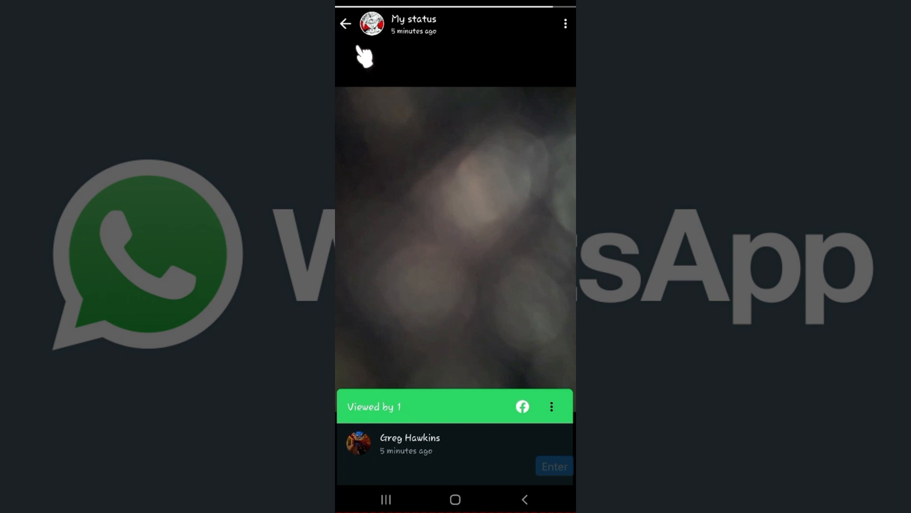
Step: Return to the My status list showing the single update at 1 view
{"action": "left_click", "coordinate": [345, 22]}
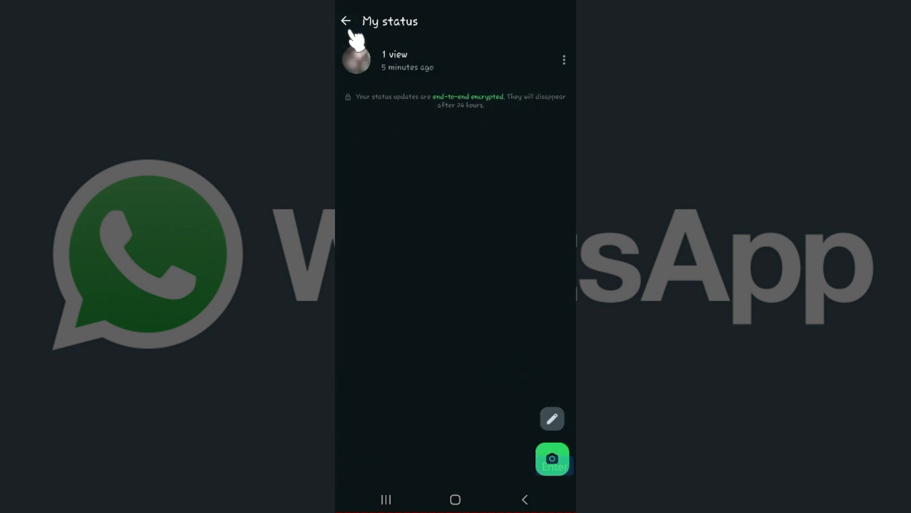
{"action": "mouse_move", "coordinate": [397, 200]}
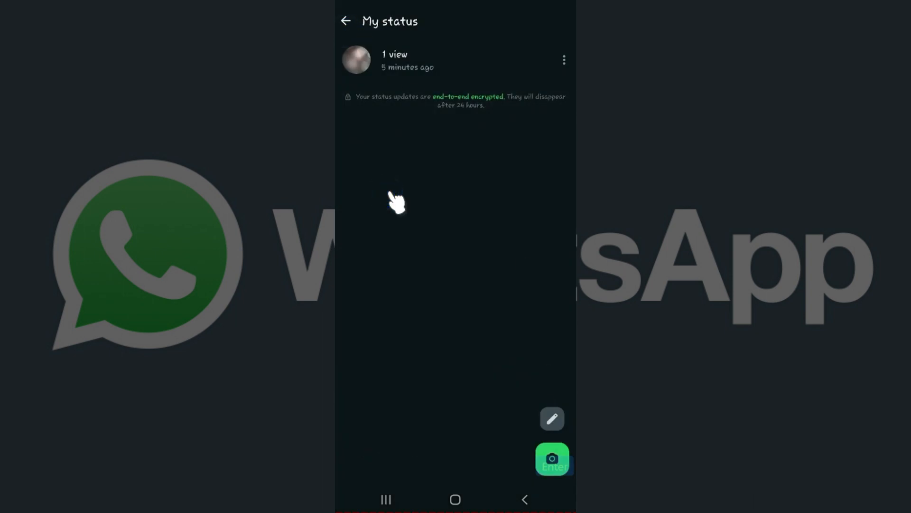
{"action": "mouse_move", "coordinate": [395, 69]}
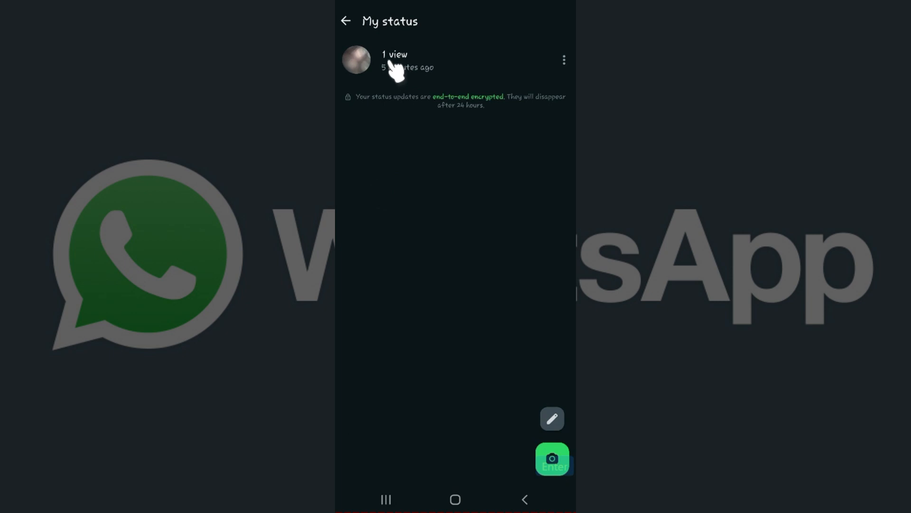
{"action": "mouse_move", "coordinate": [567, 69]}
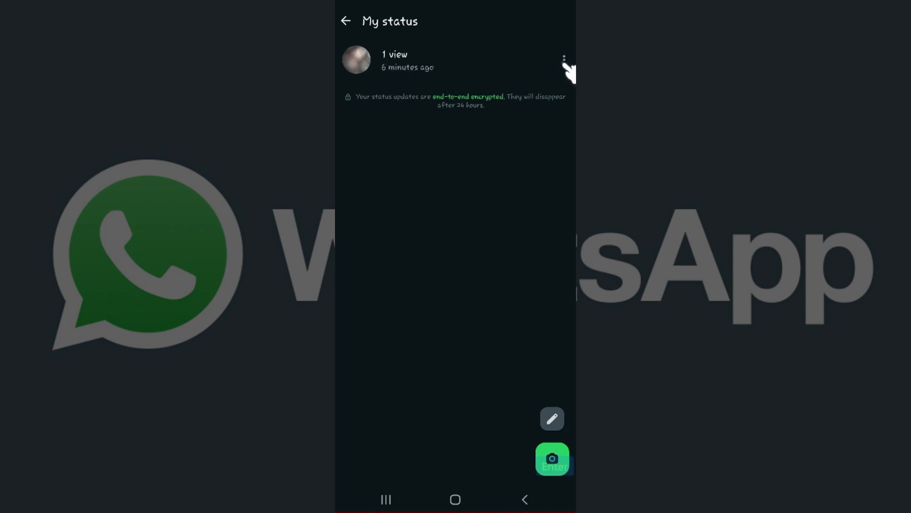
{"action": "left_click", "coordinate": [563, 60]}
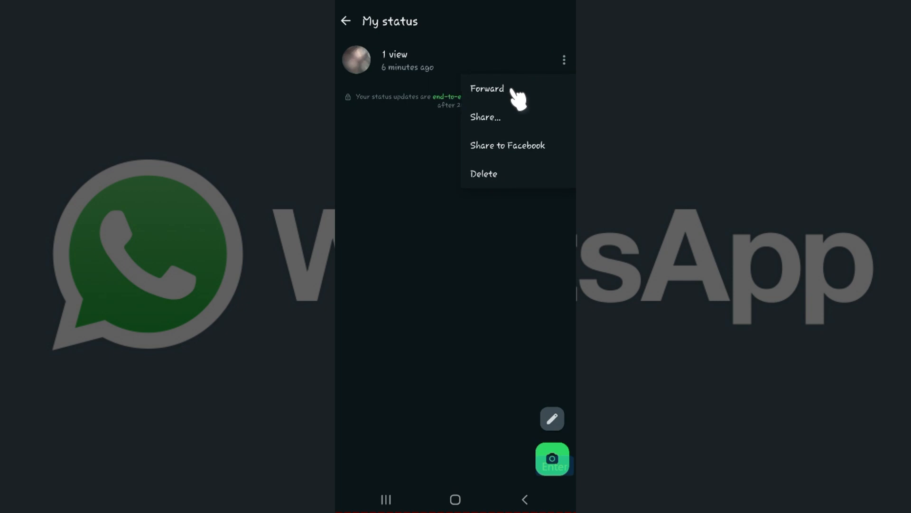
{"action": "mouse_move", "coordinate": [521, 150]}
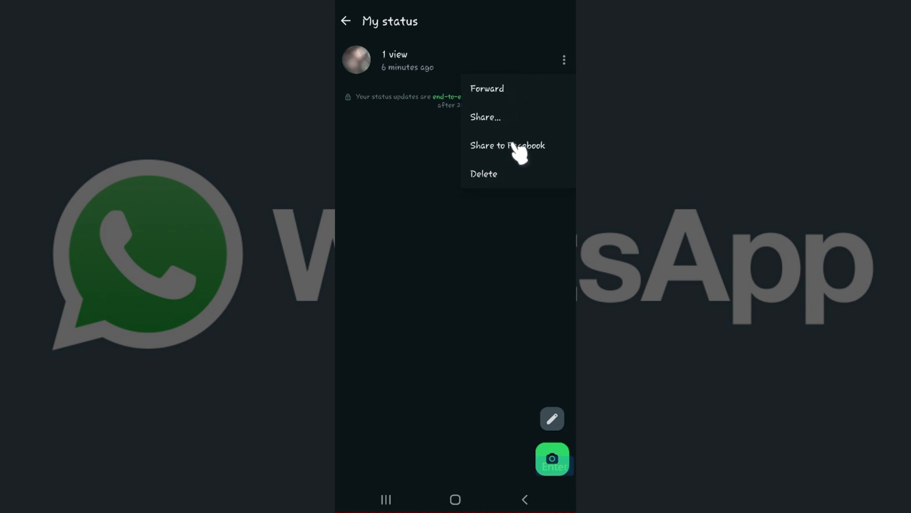
{"action": "left_click", "coordinate": [497, 238]}
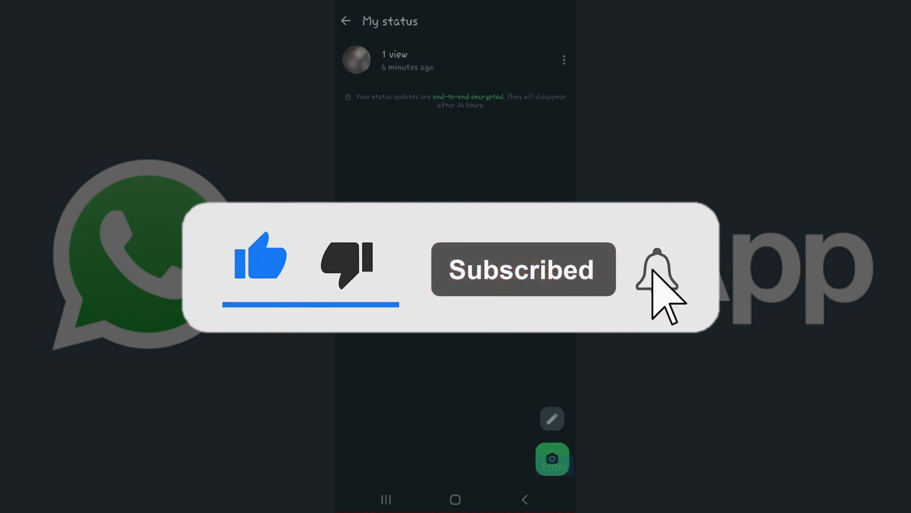
{"action": "left_click", "coordinate": [656, 269]}
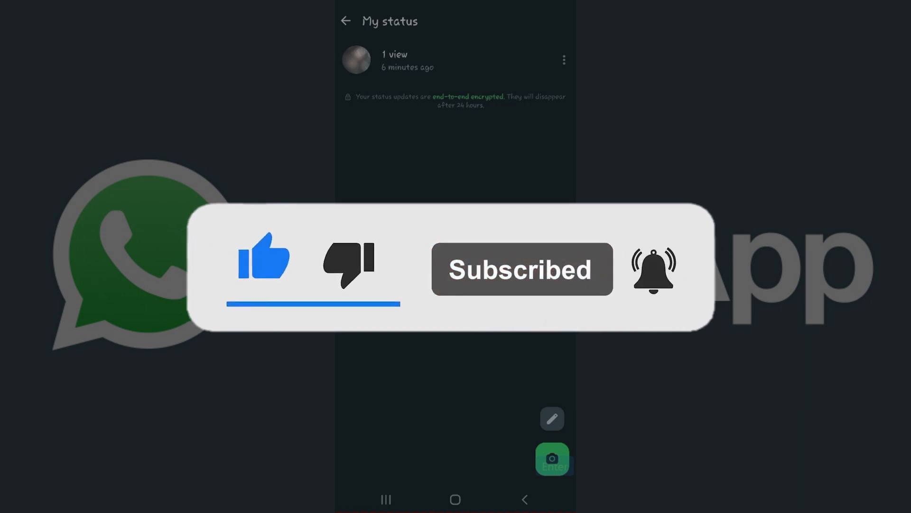